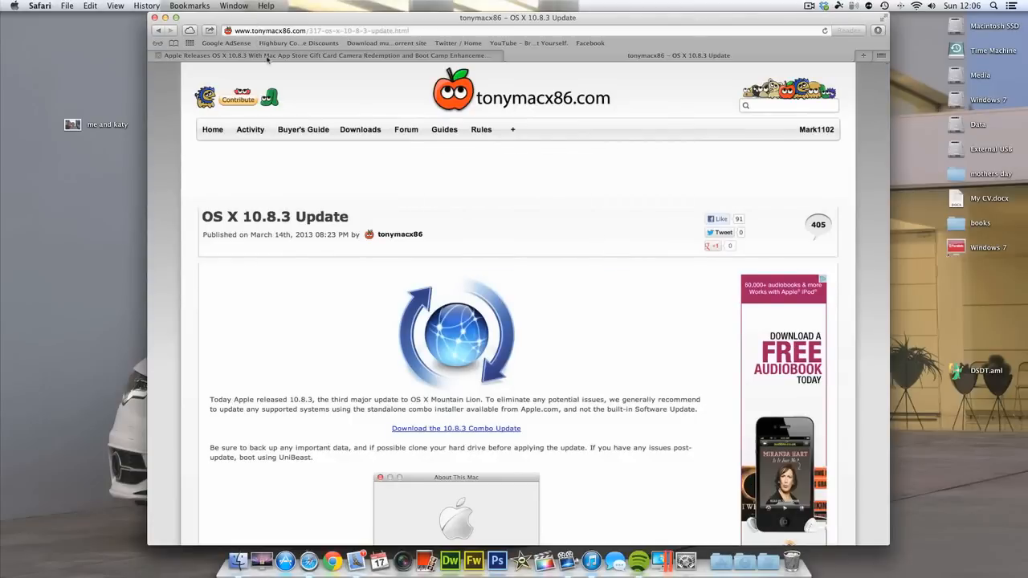
# Open the MacRumors OS X 10.8.3 article and read down to its feature list
pyautogui.click(321, 54)
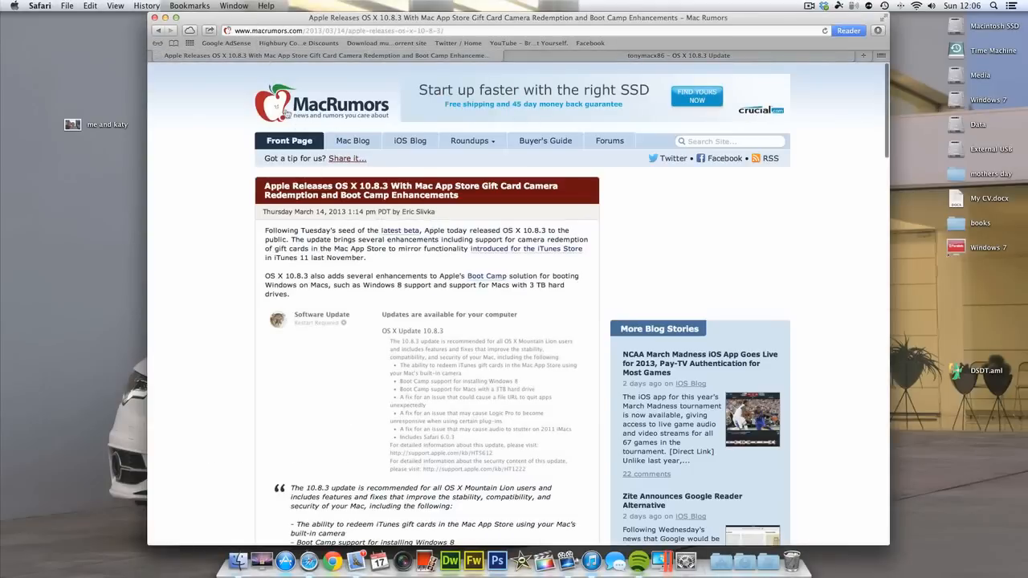
pyautogui.moveTo(538, 82)
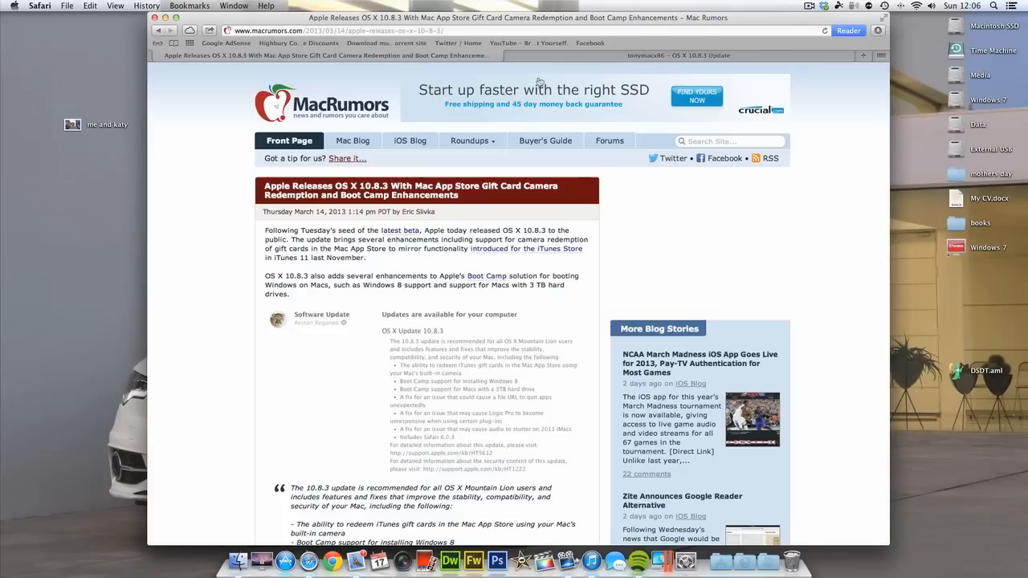
pyautogui.moveTo(315, 267)
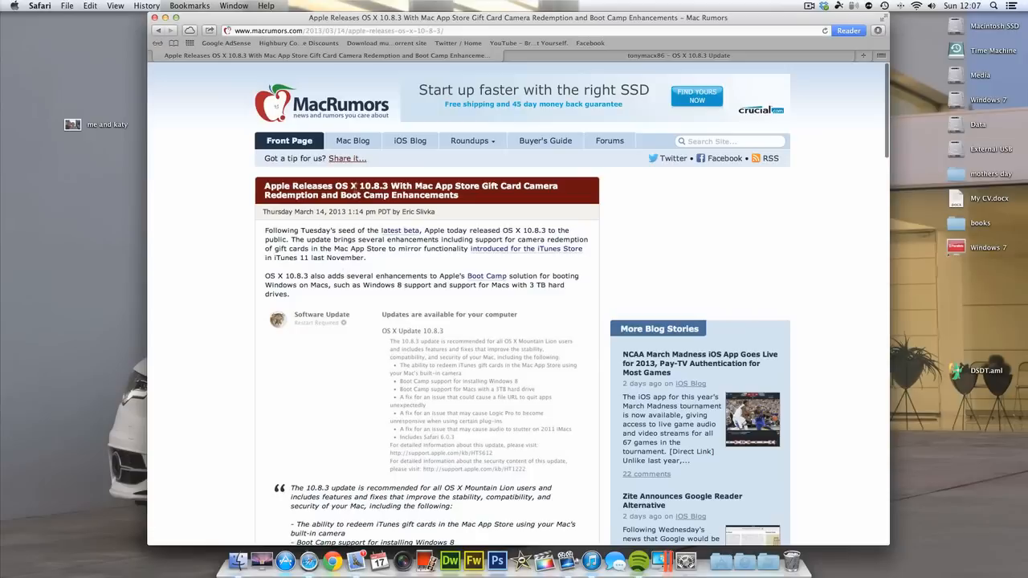
pyautogui.moveTo(429, 342)
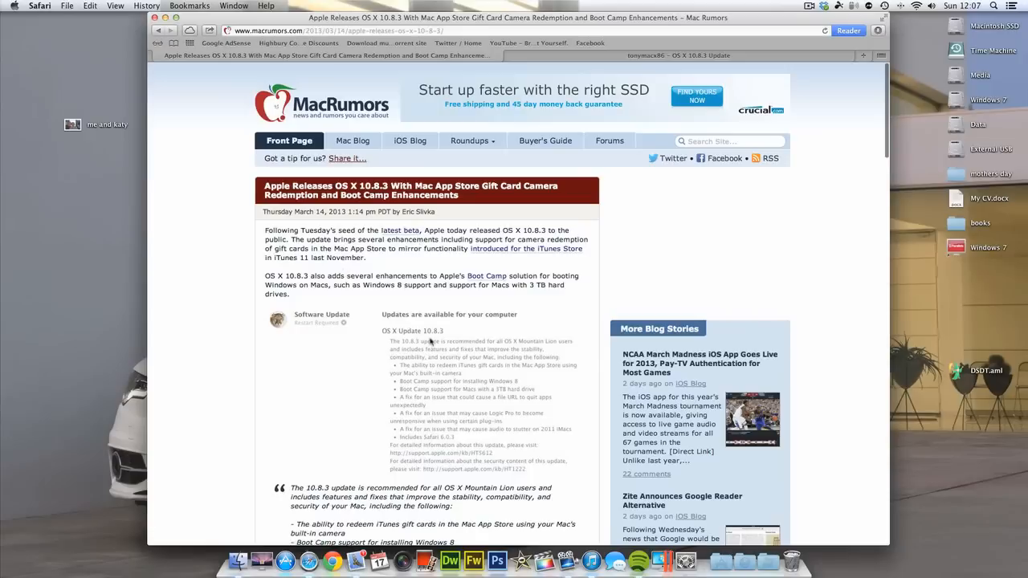
pyautogui.scroll(-3)
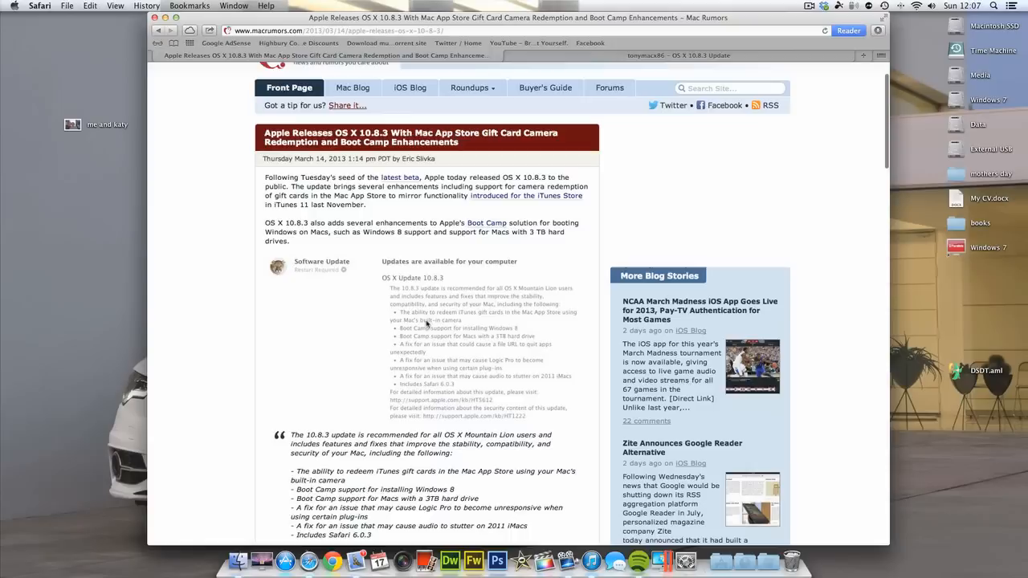
pyautogui.scroll(-3)
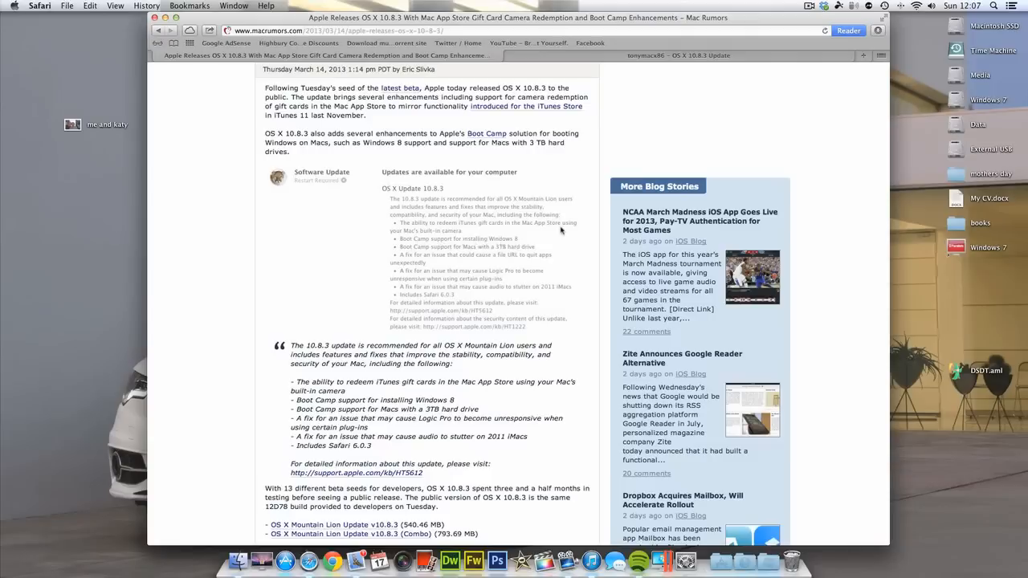
pyautogui.moveTo(464, 258)
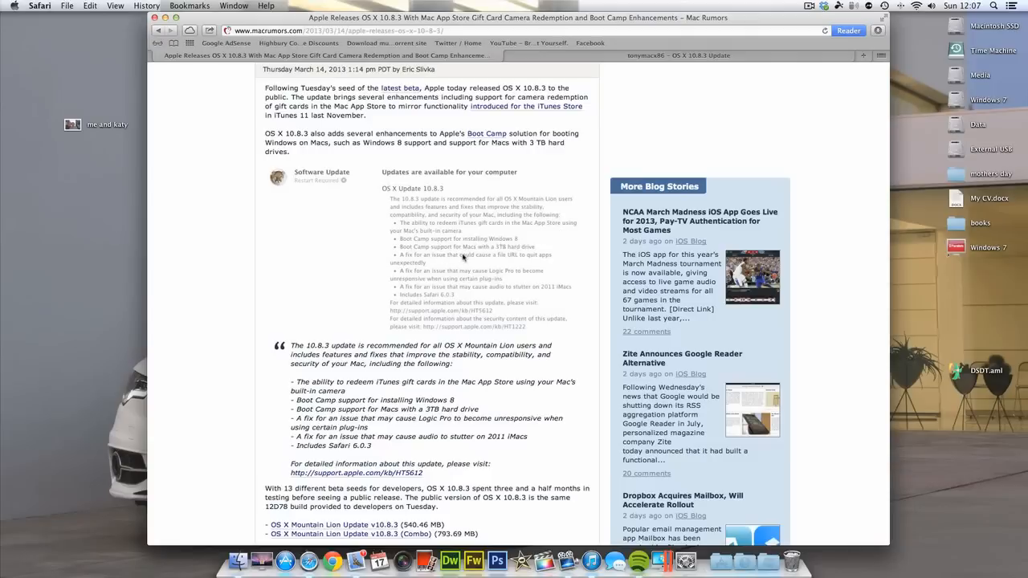
pyautogui.moveTo(462, 257)
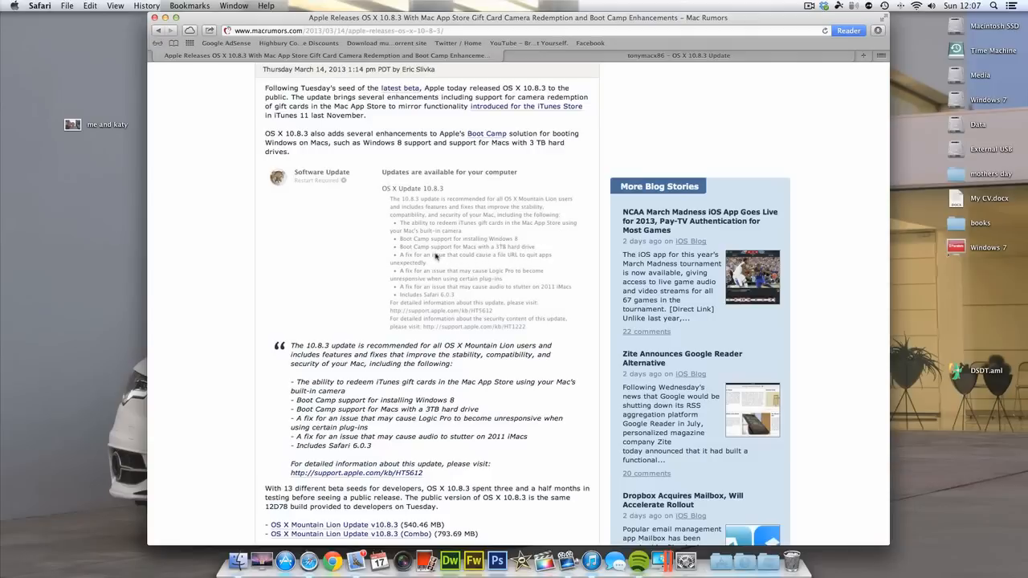
pyautogui.moveTo(420, 300)
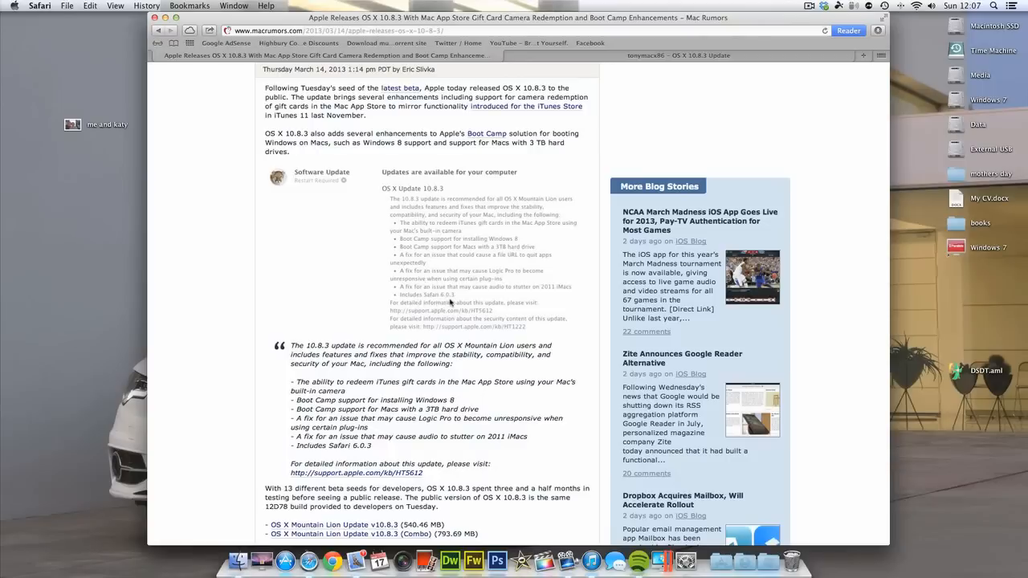
pyautogui.scroll(-3)
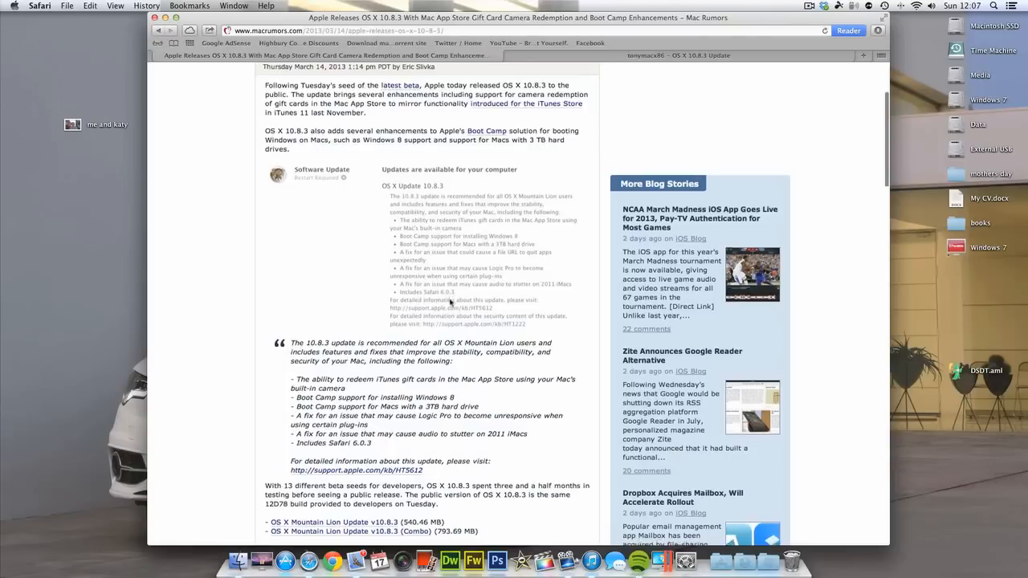
pyautogui.scroll(-3)
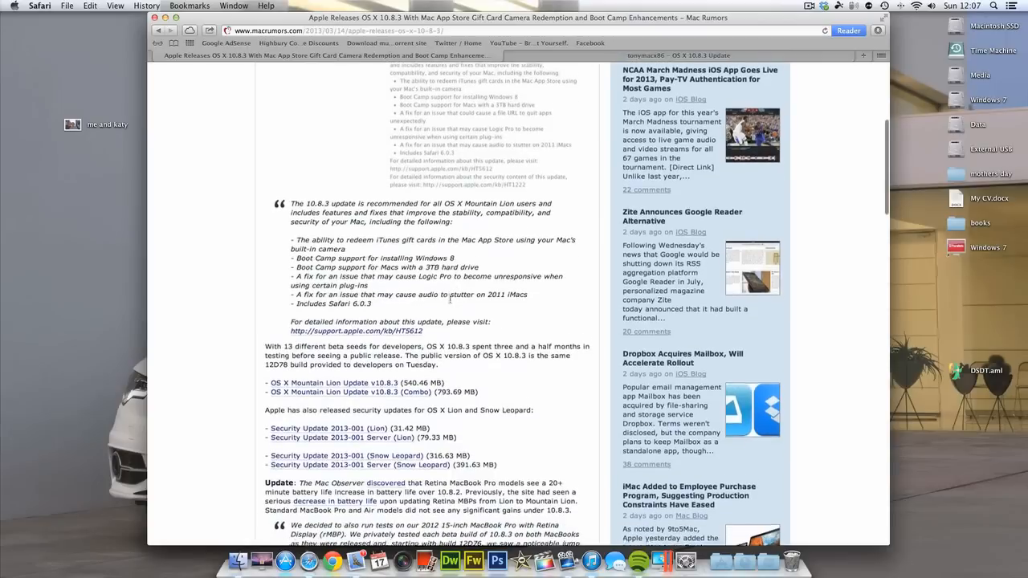
pyautogui.scroll(-3)
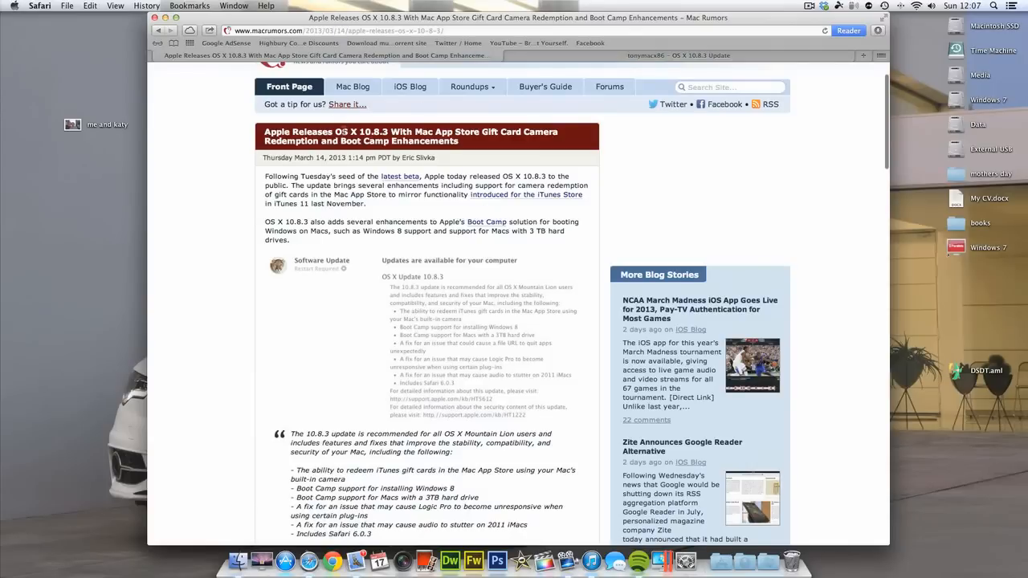
pyautogui.scroll(-3)
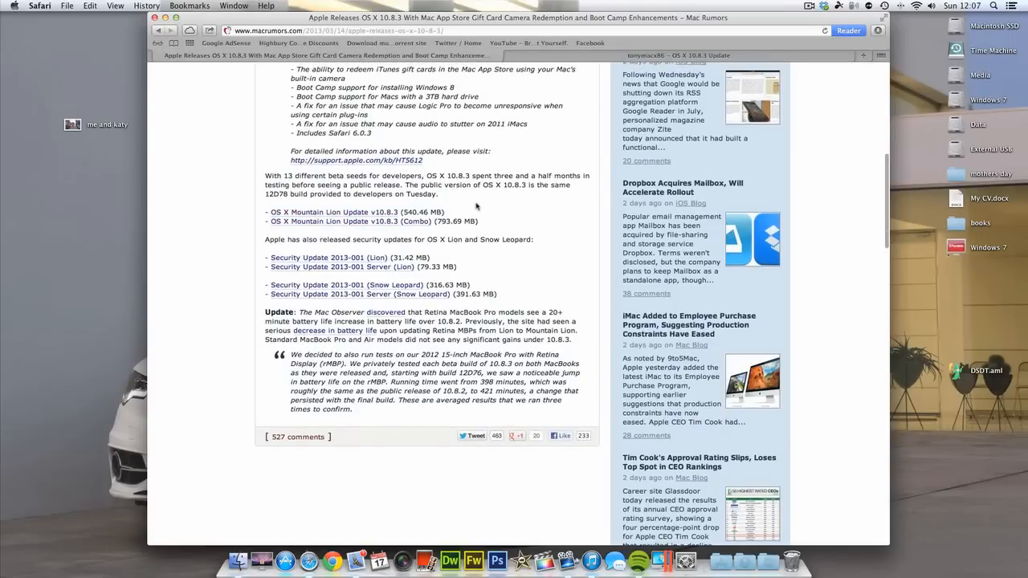
pyautogui.scroll(-3)
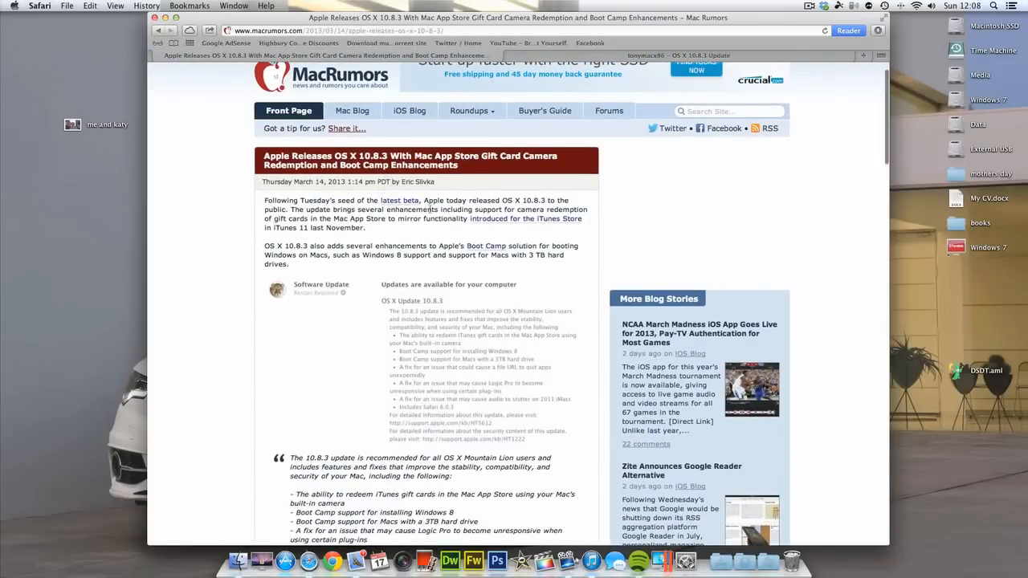
pyautogui.scroll(-3)
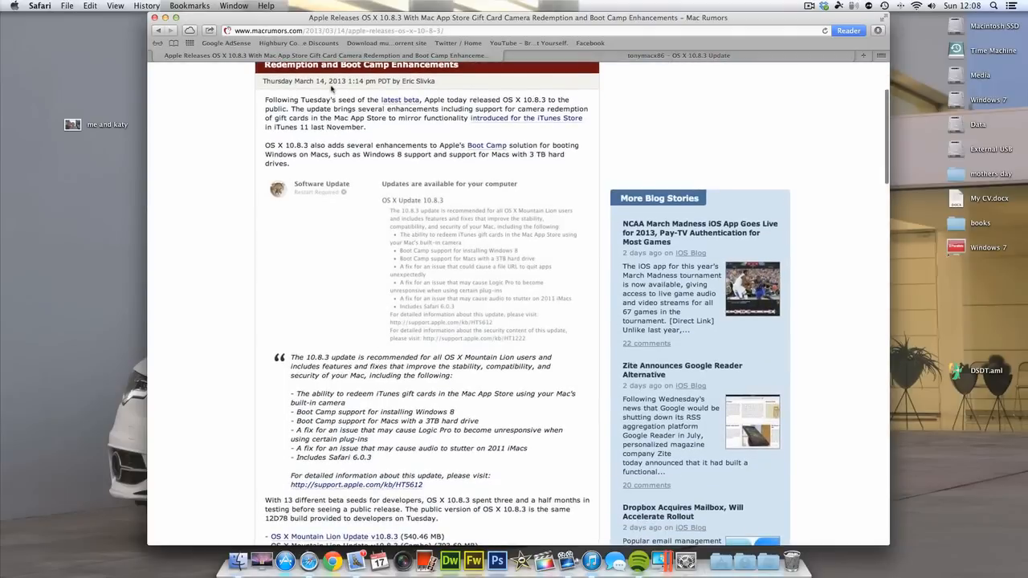
pyautogui.click(678, 55)
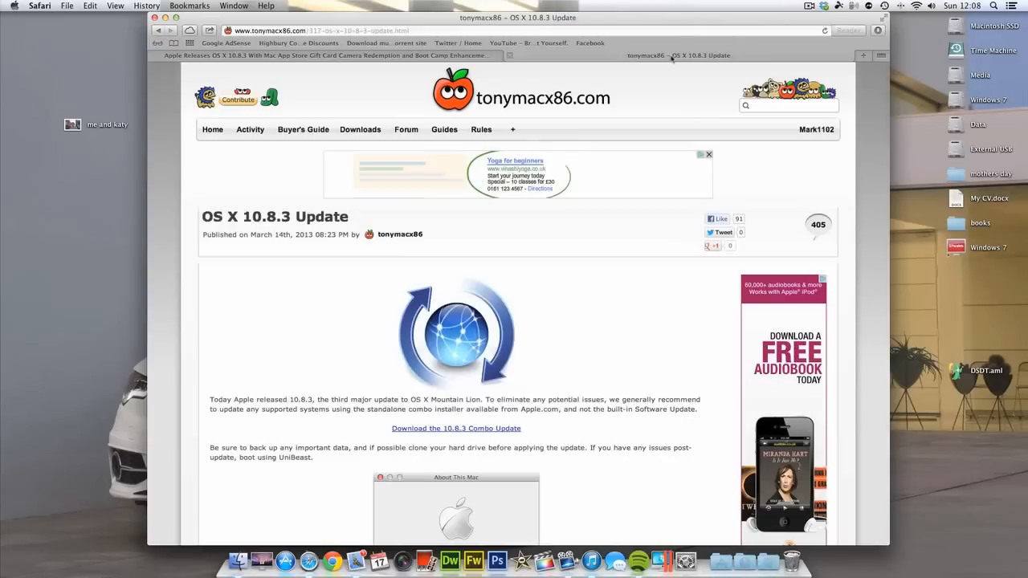
pyautogui.click(360, 130)
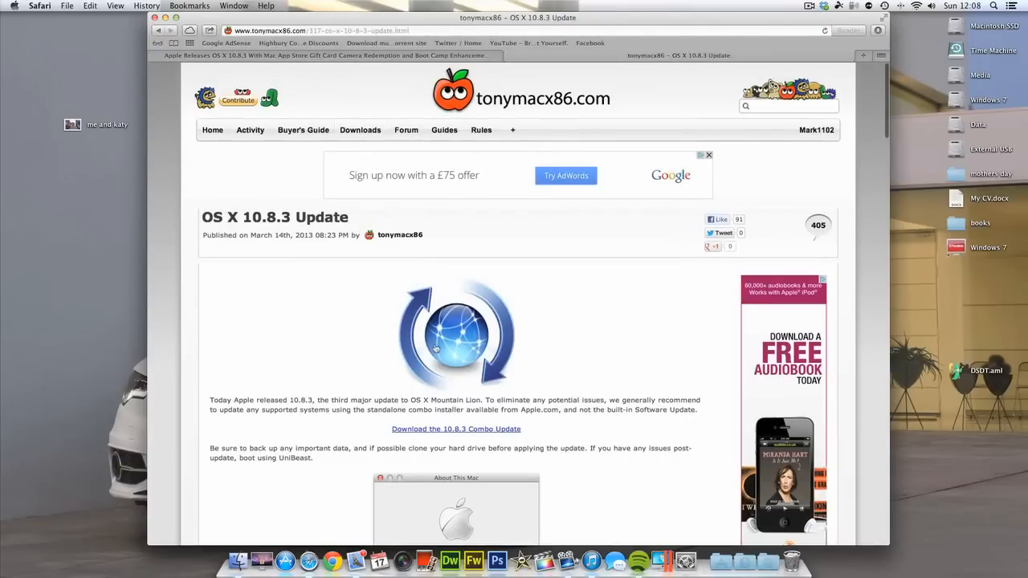
pyautogui.scroll(-3)
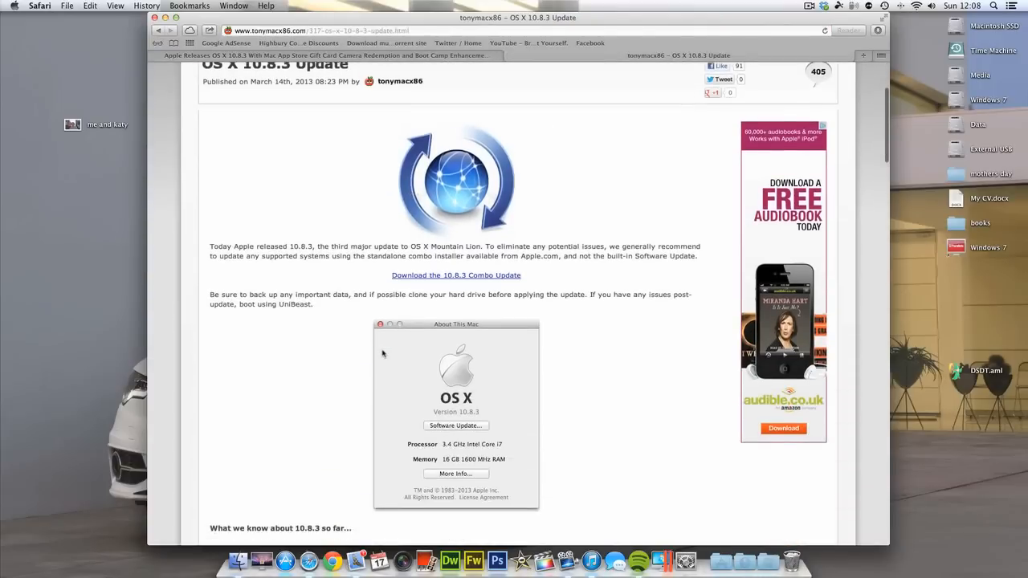
pyautogui.scroll(-3)
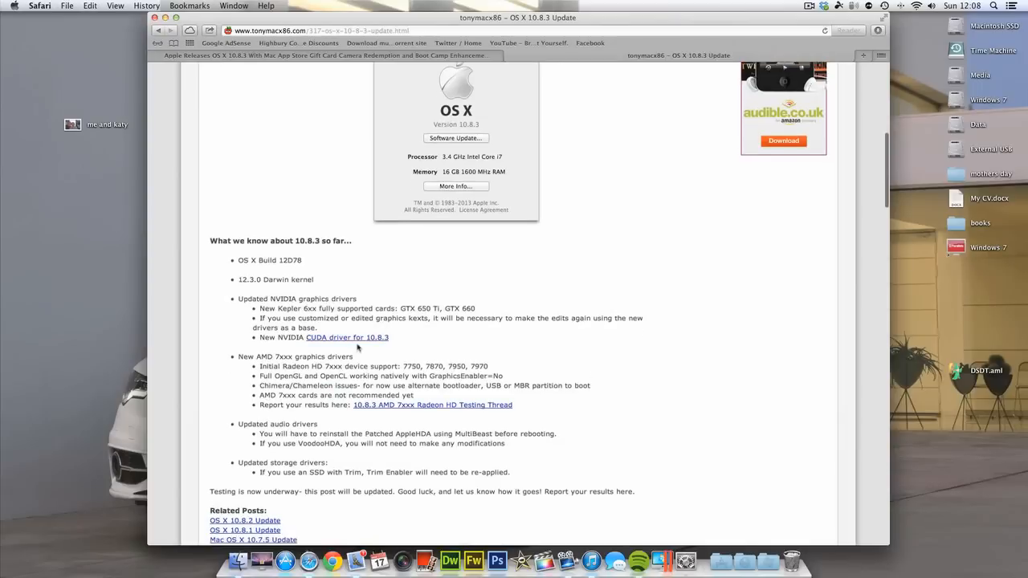
pyautogui.scroll(-3)
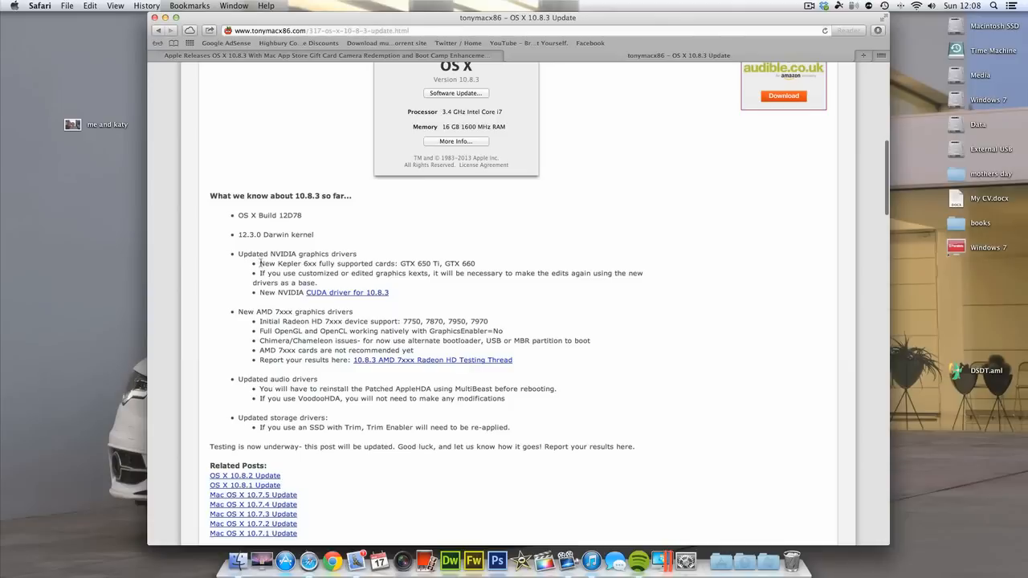
pyautogui.moveTo(259, 263); pyautogui.dragTo(373, 263)
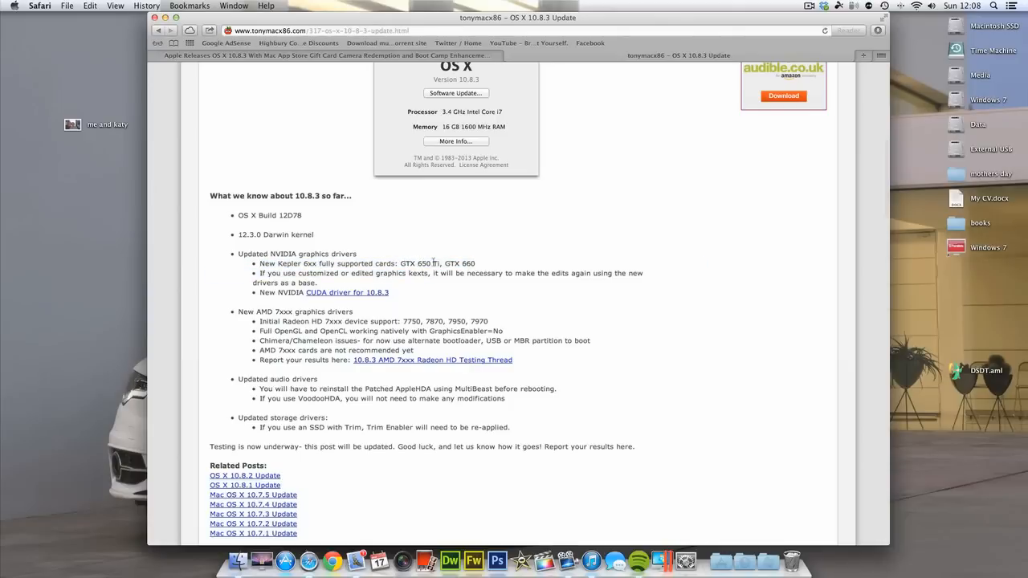
pyautogui.moveTo(399, 263); pyautogui.dragTo(458, 263)
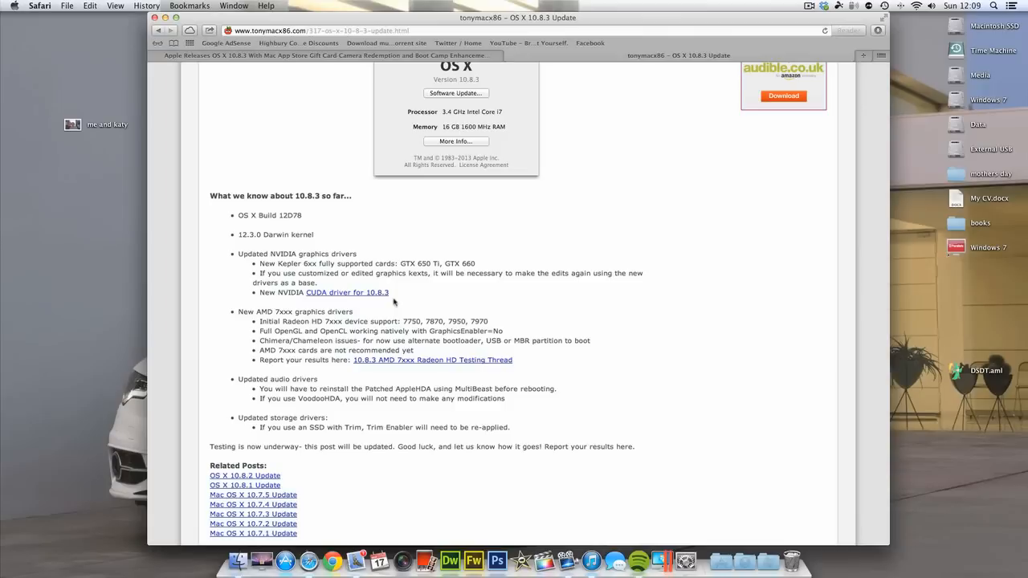
pyautogui.moveTo(572, 427)
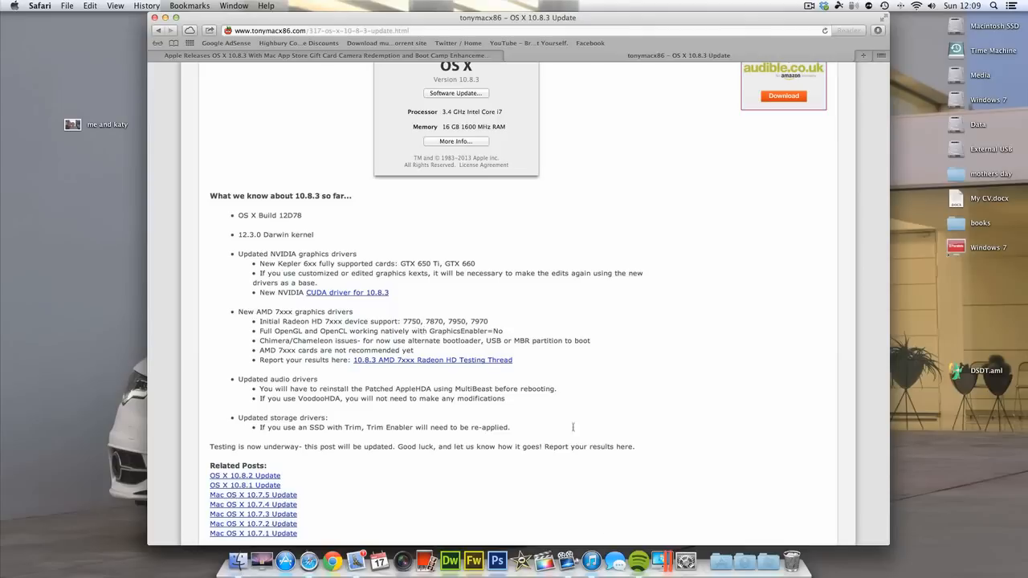
pyautogui.moveTo(546, 398)
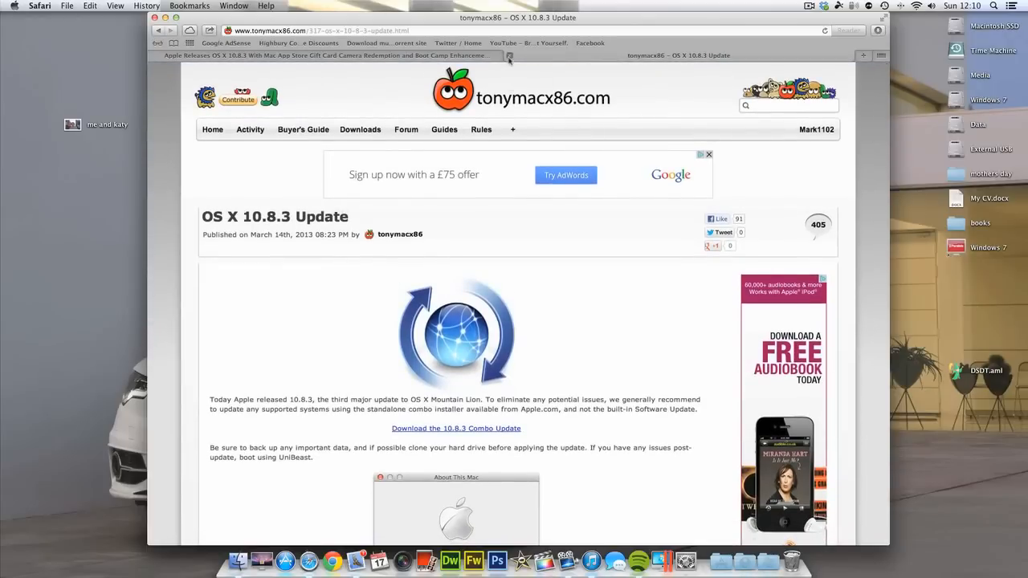
# Return to the MacRumors article, dismiss the About This Mac screenshot, and clear the address bar
pyautogui.click(678, 55)
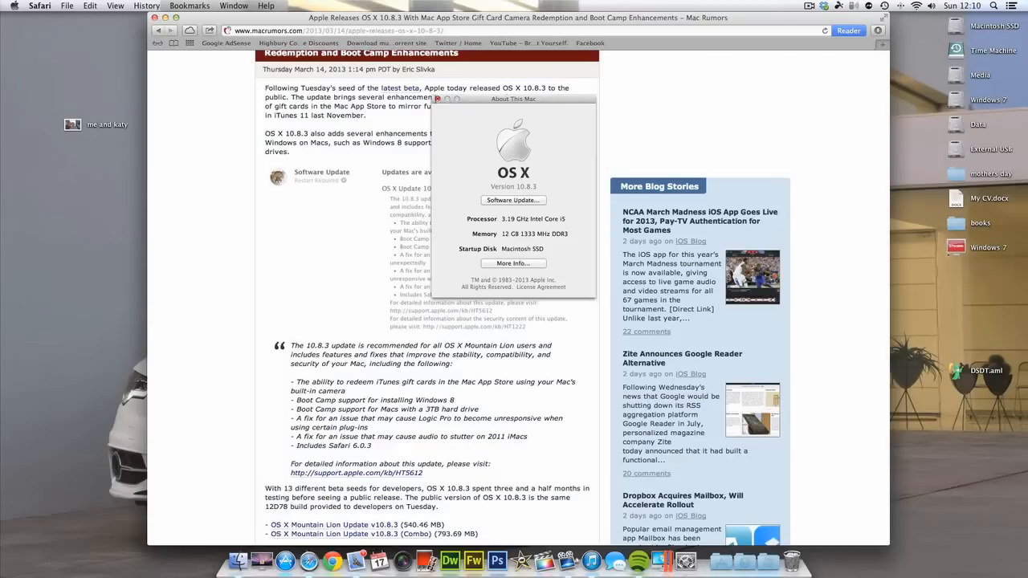
pyautogui.click(438, 98)
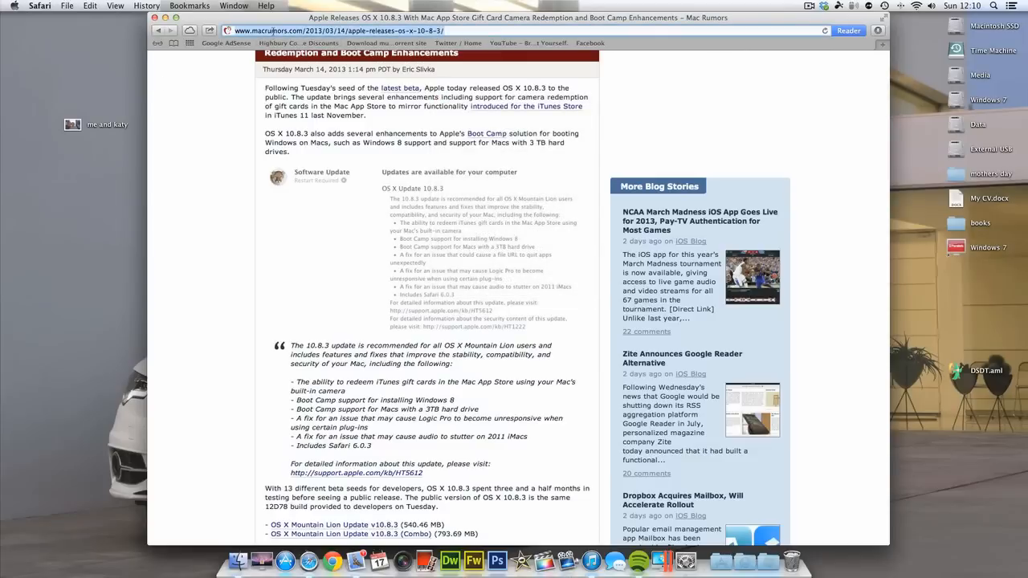
pyautogui.click(337, 31)
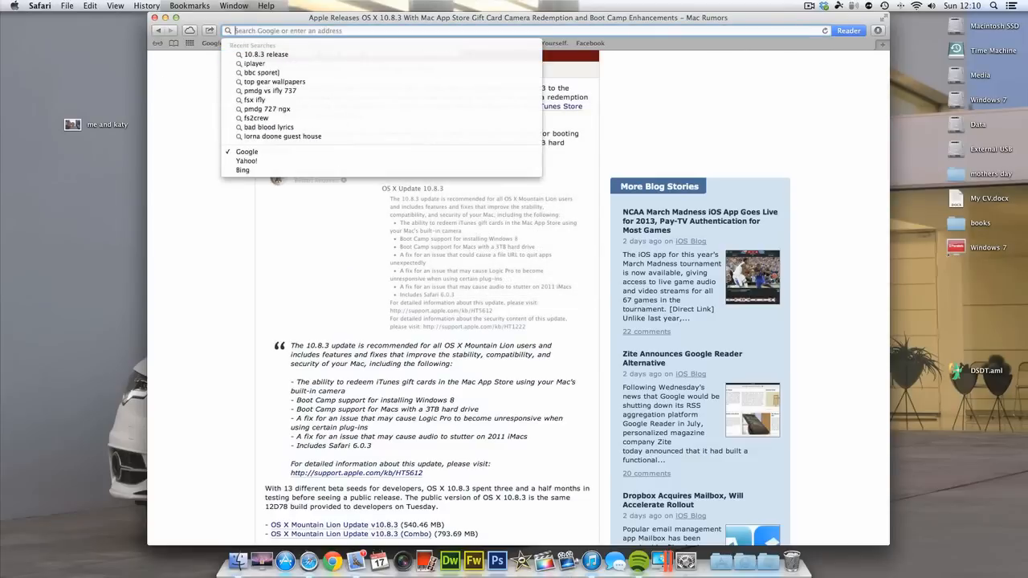
# Search for 'os x 10.8.3 combo update' and open Apple's v10.8.3 Combo support page
pyautogui.write('os x 10.8.3 co')
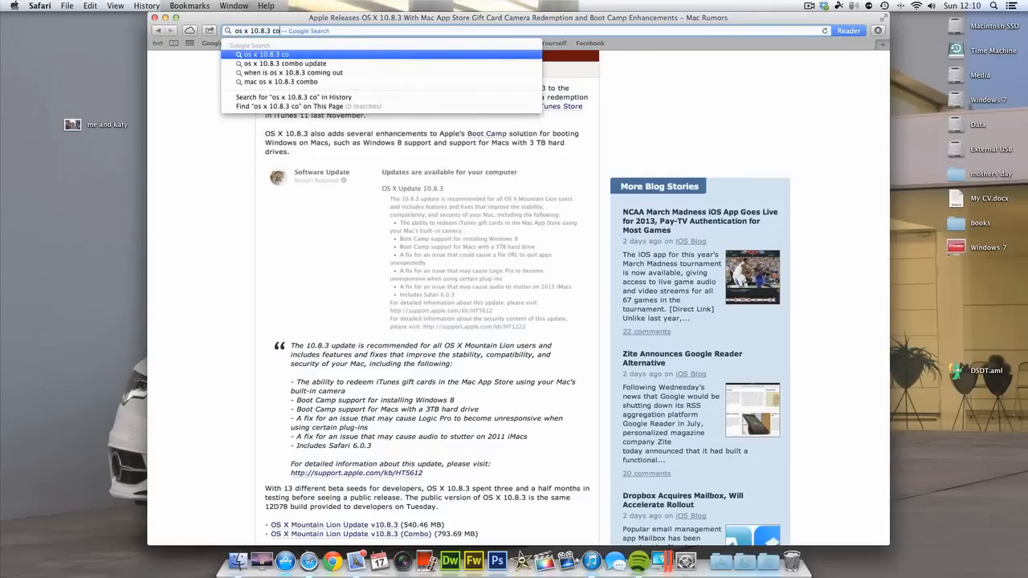
pyautogui.click(285, 64)
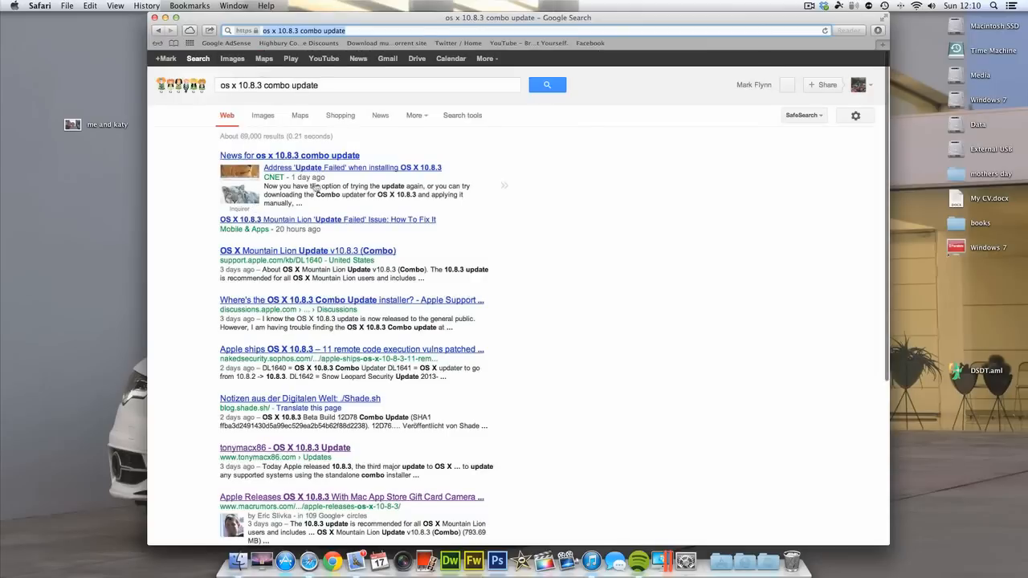
pyautogui.click(308, 250)
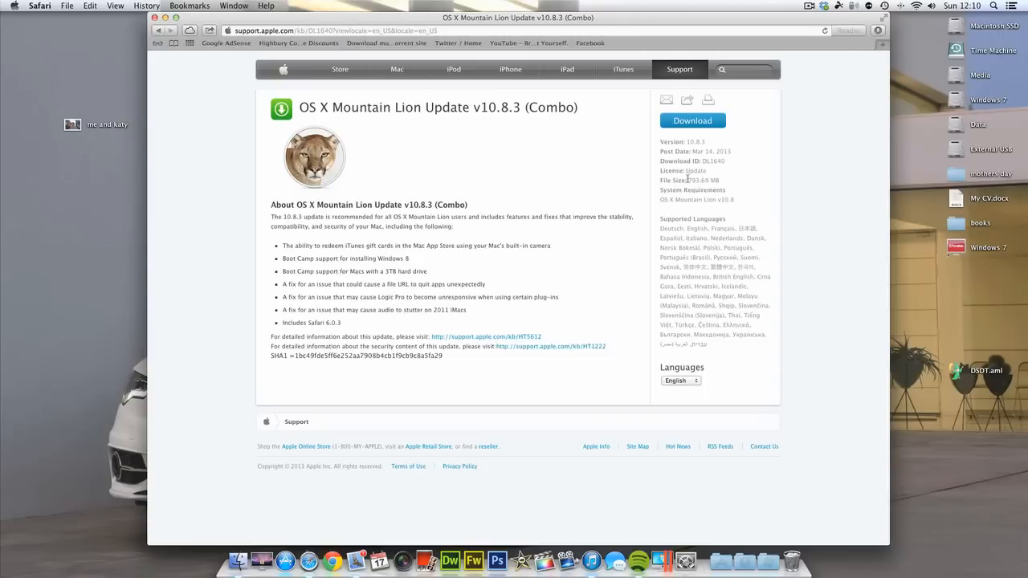
pyautogui.click(811, 5)
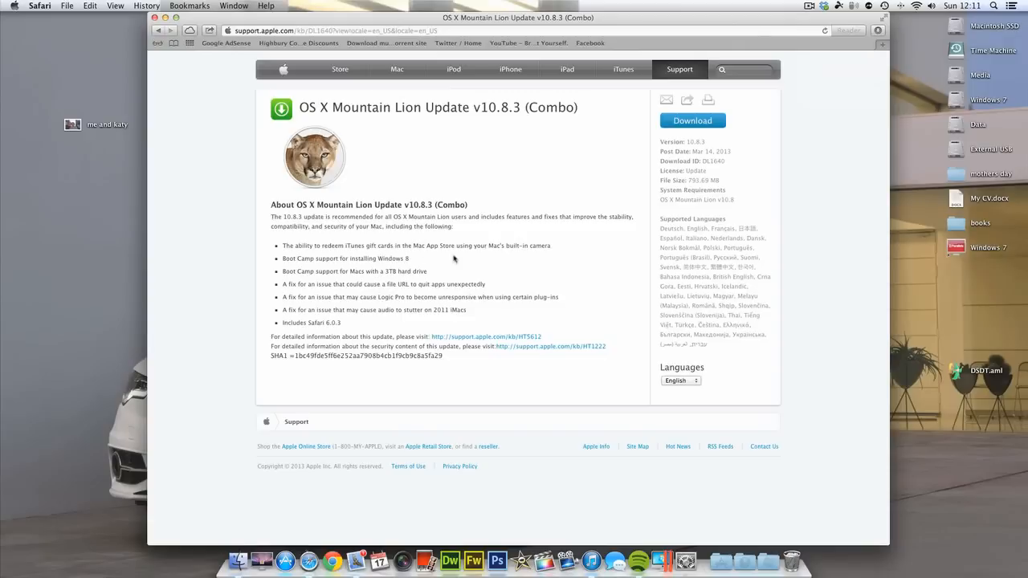
pyautogui.moveTo(494, 202)
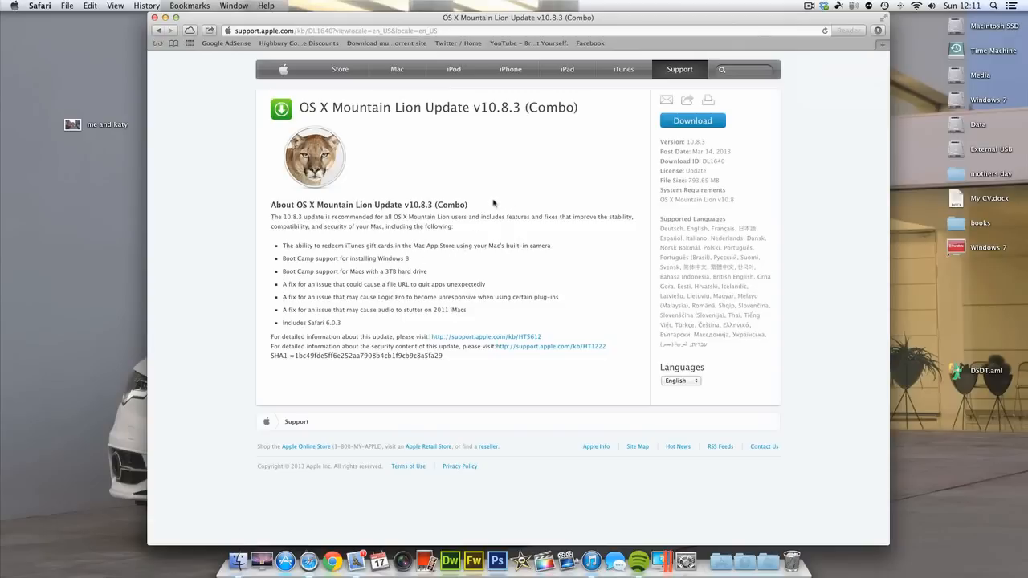
pyautogui.moveTo(488, 206)
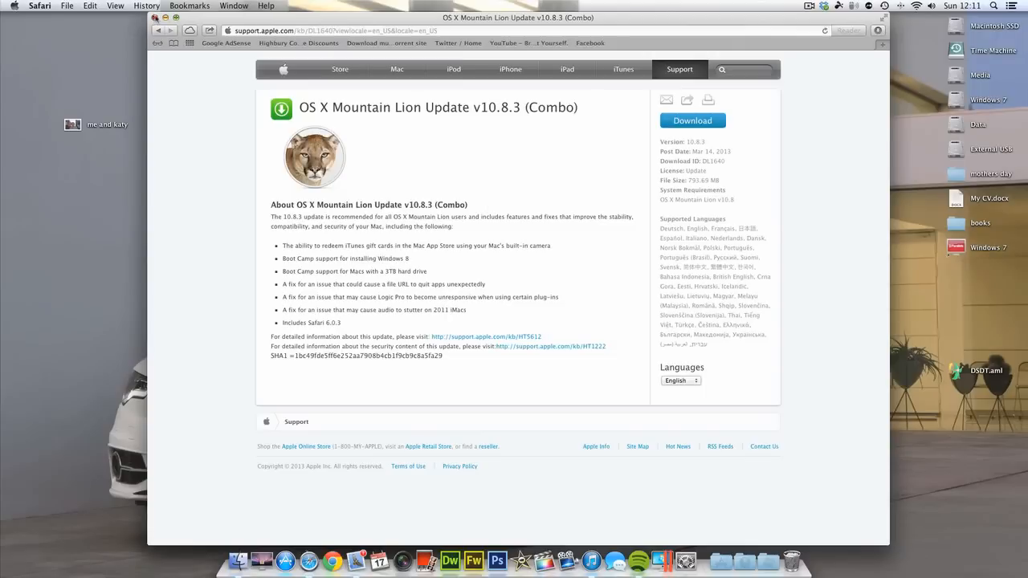
# Close the Safari window showing the combo update page
pyautogui.click(14, 5)
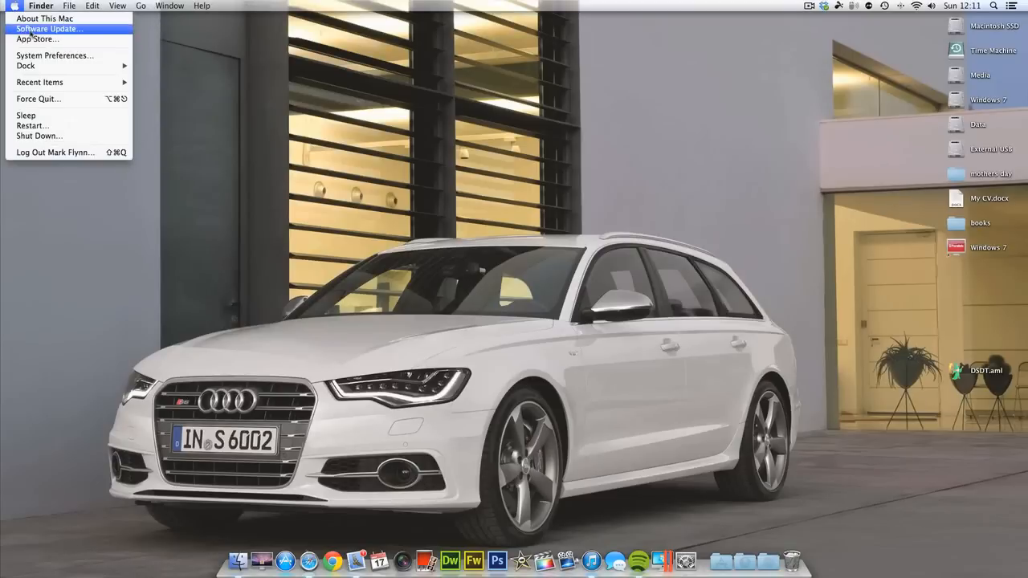
# Run Software Update, expand the RAW Compatibility 4.04 and AirPort Utility 6.2 list, then quit App Store
pyautogui.click(37, 39)
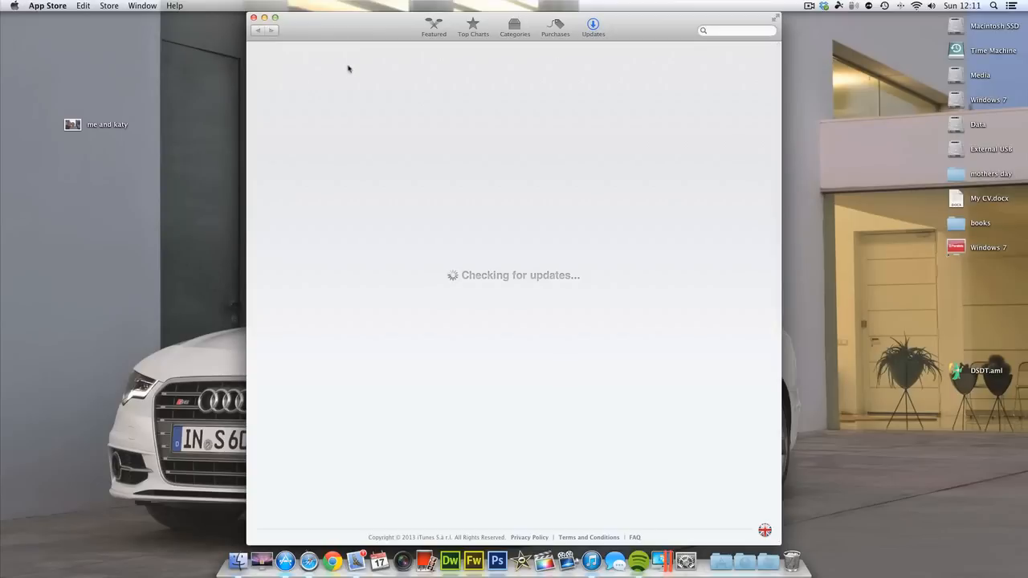
pyautogui.moveTo(721, 76)
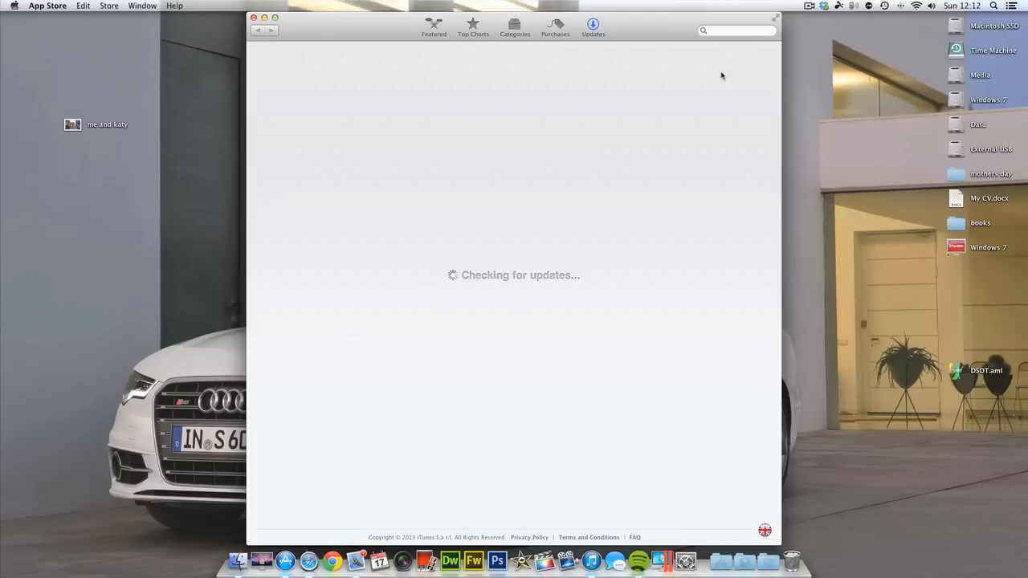
pyautogui.click(885, 6)
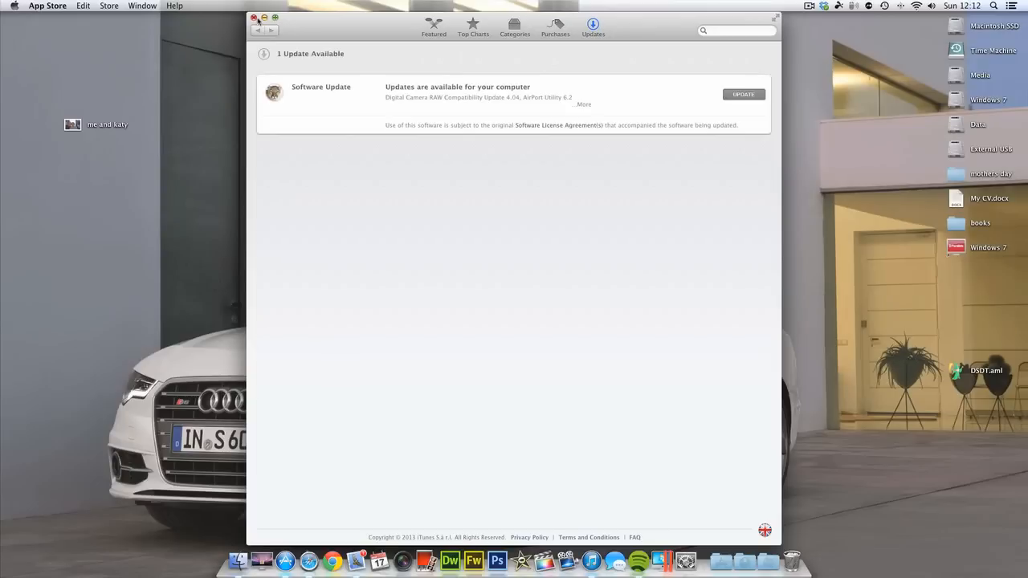
pyautogui.click(583, 104)
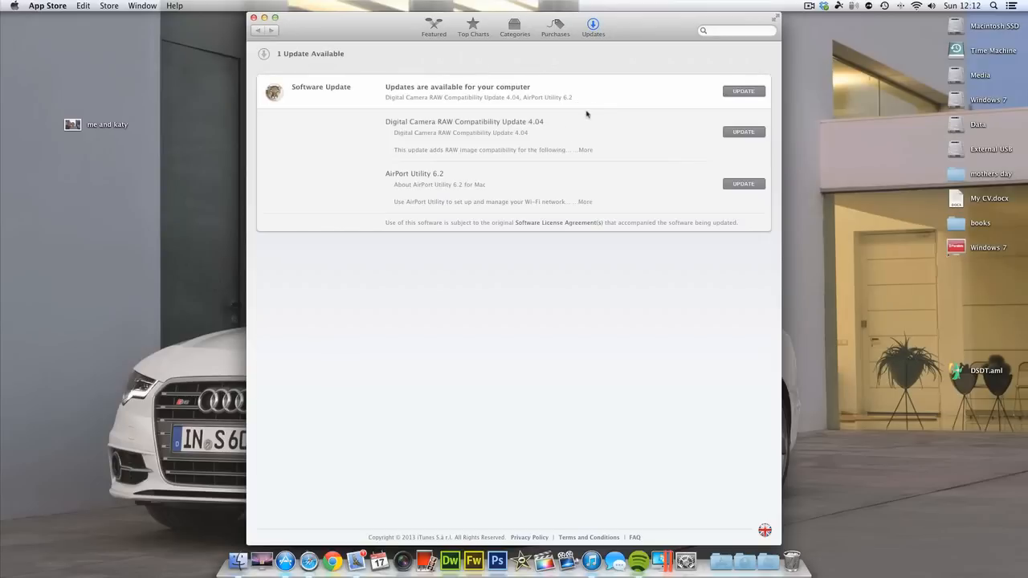
pyautogui.click(253, 18)
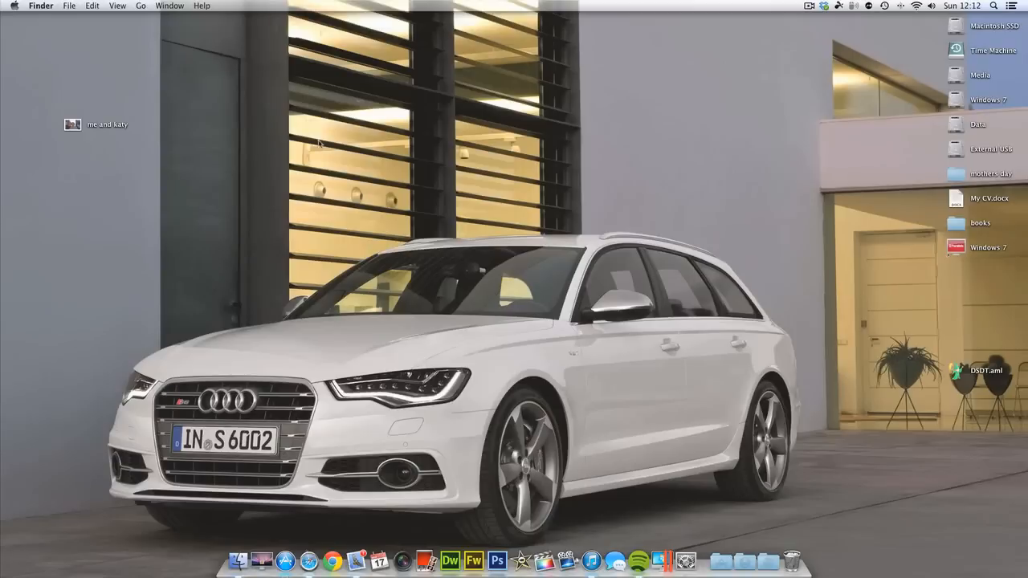